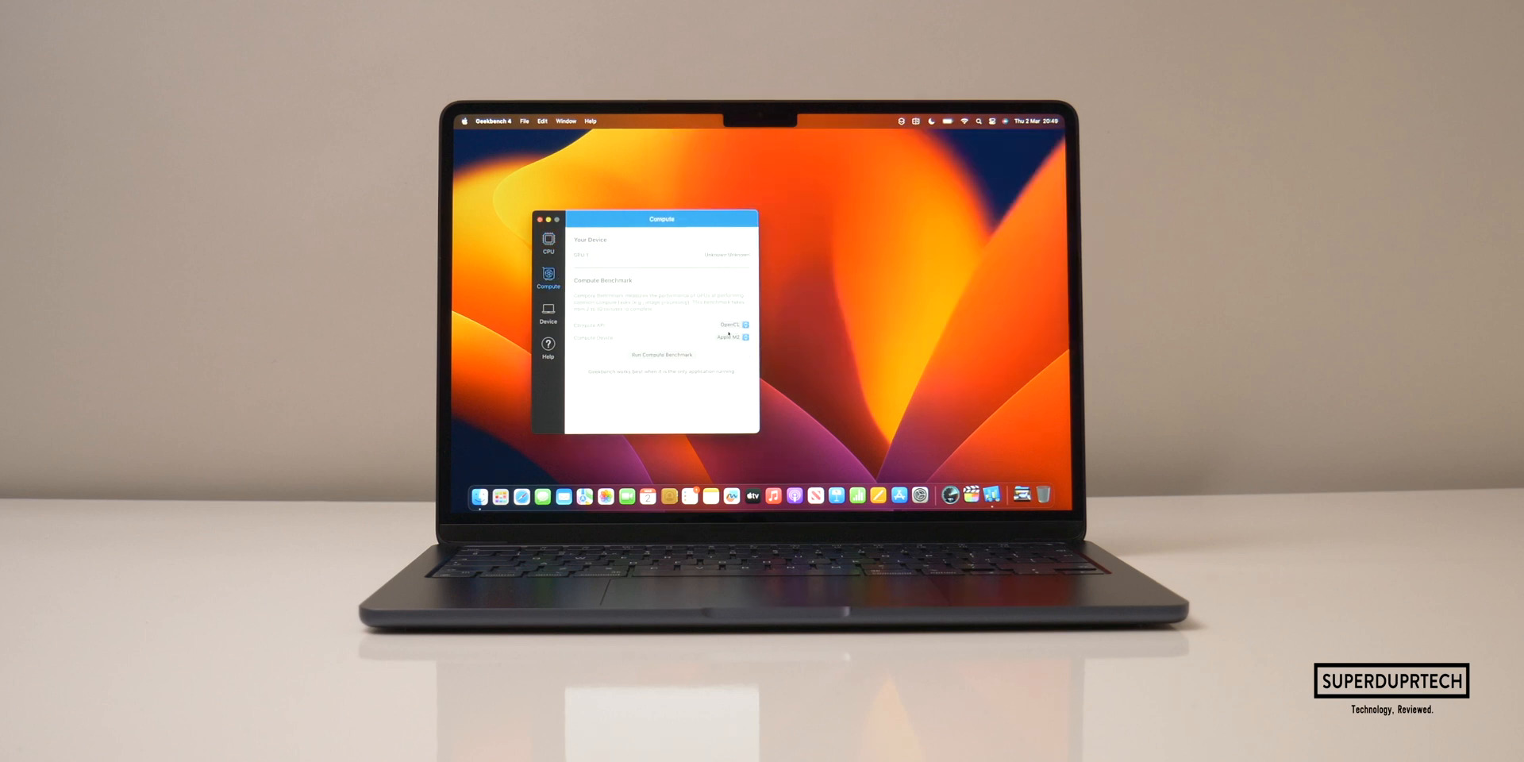
Step: Run the Compute benchmark (score 105024), dismiss the results and start another Compute run
click(660, 354)
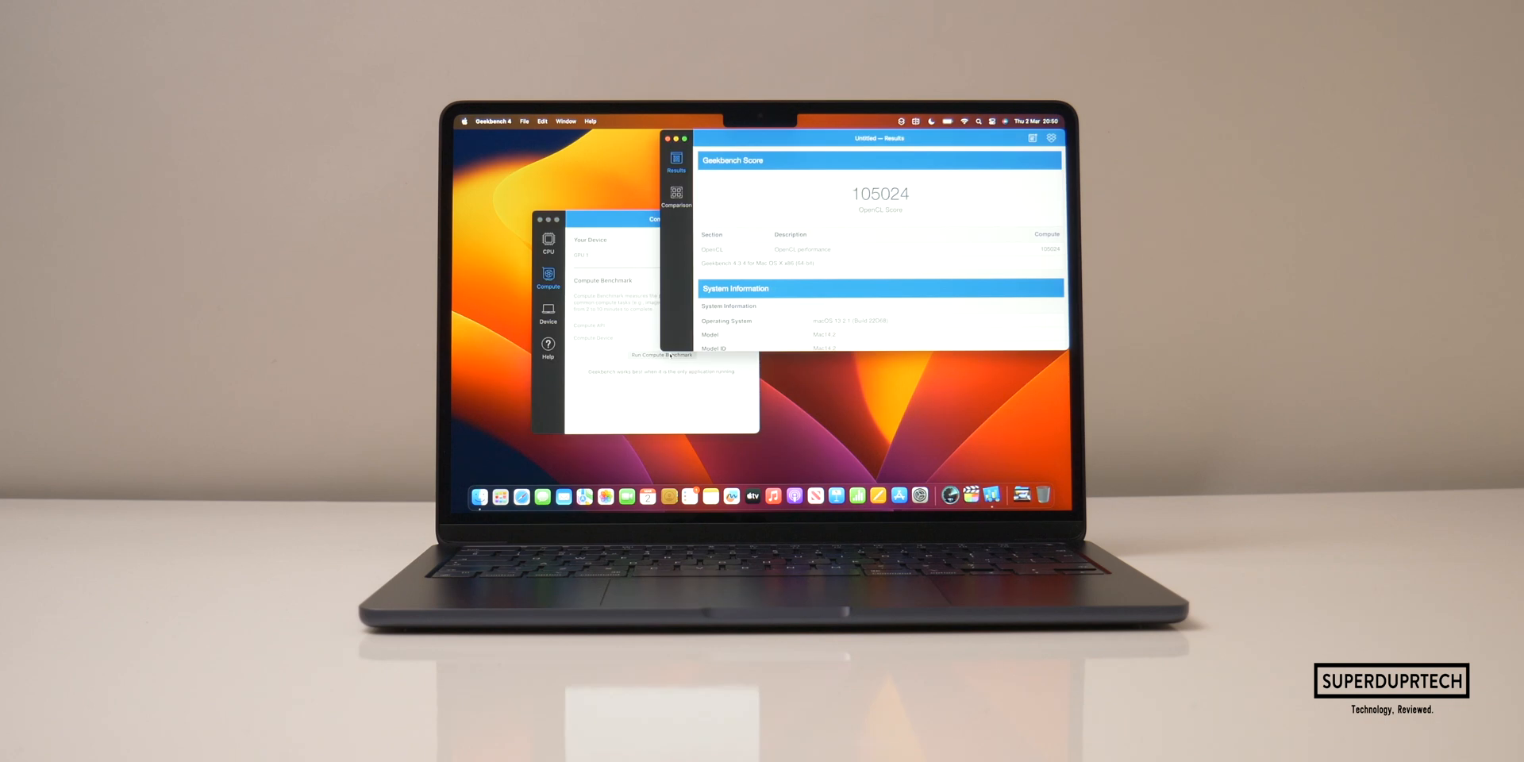
click(669, 138)
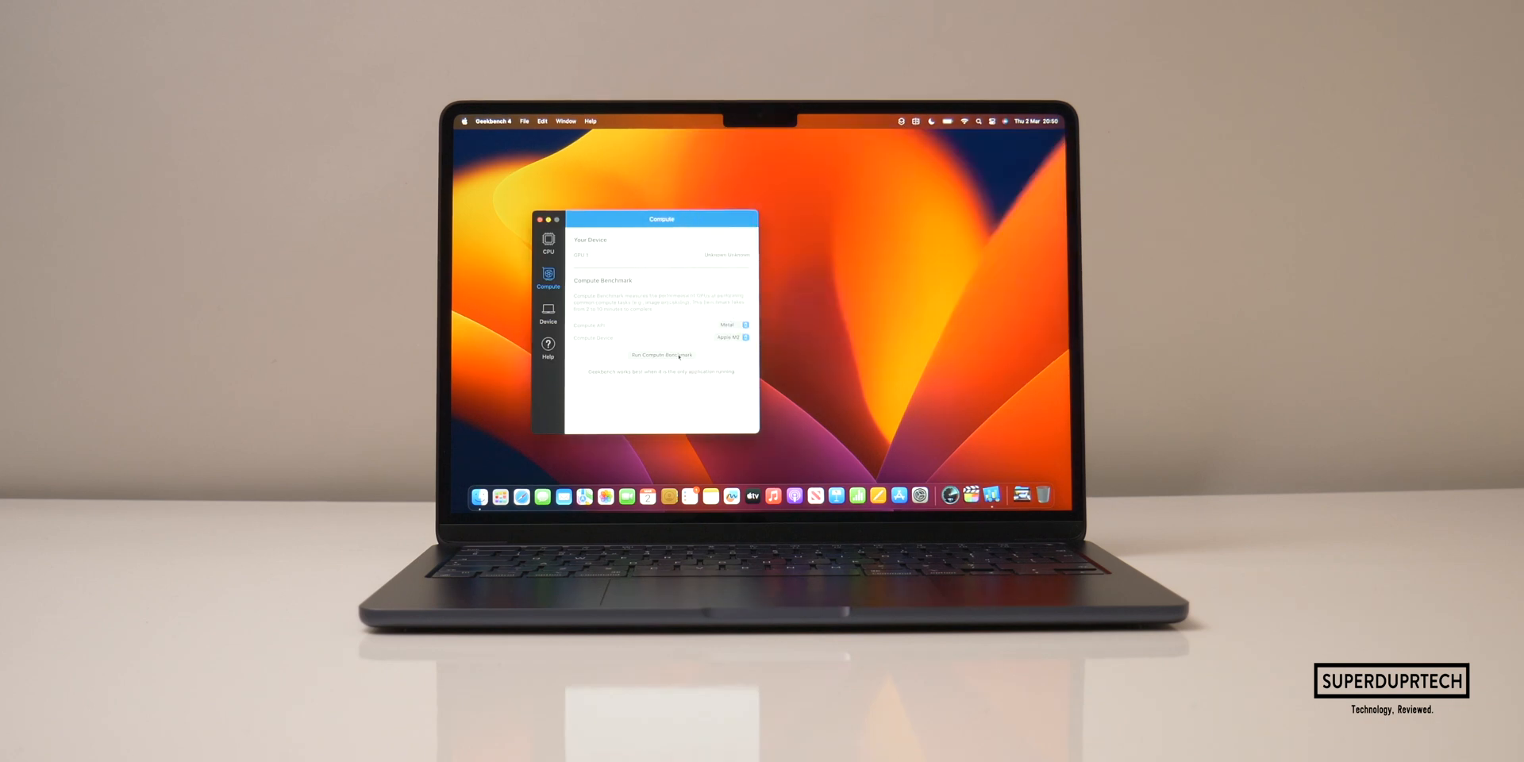
click(662, 354)
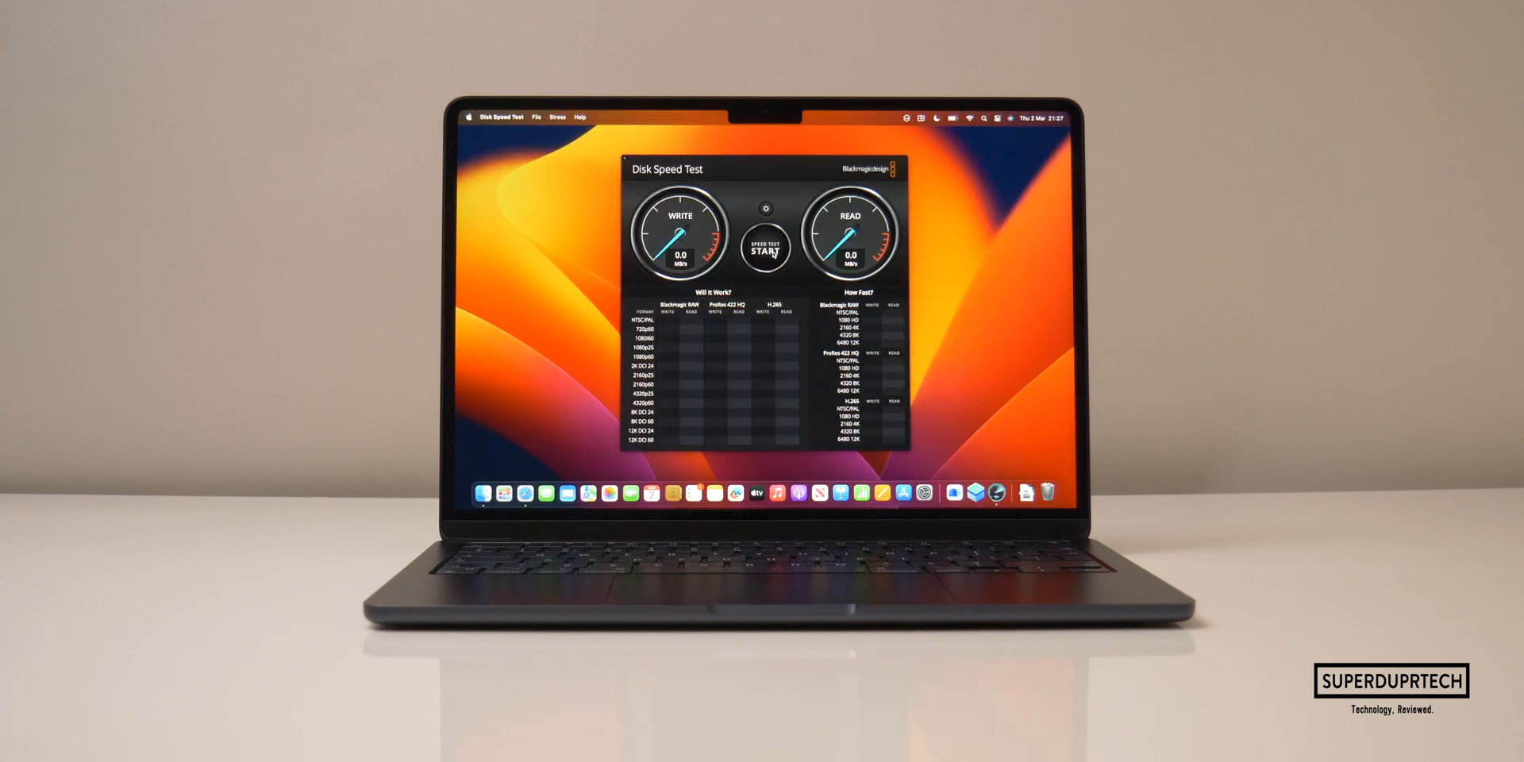
Step: Start the disk speed test, measuring writes of about 1513.8 MB/s and reads
click(763, 247)
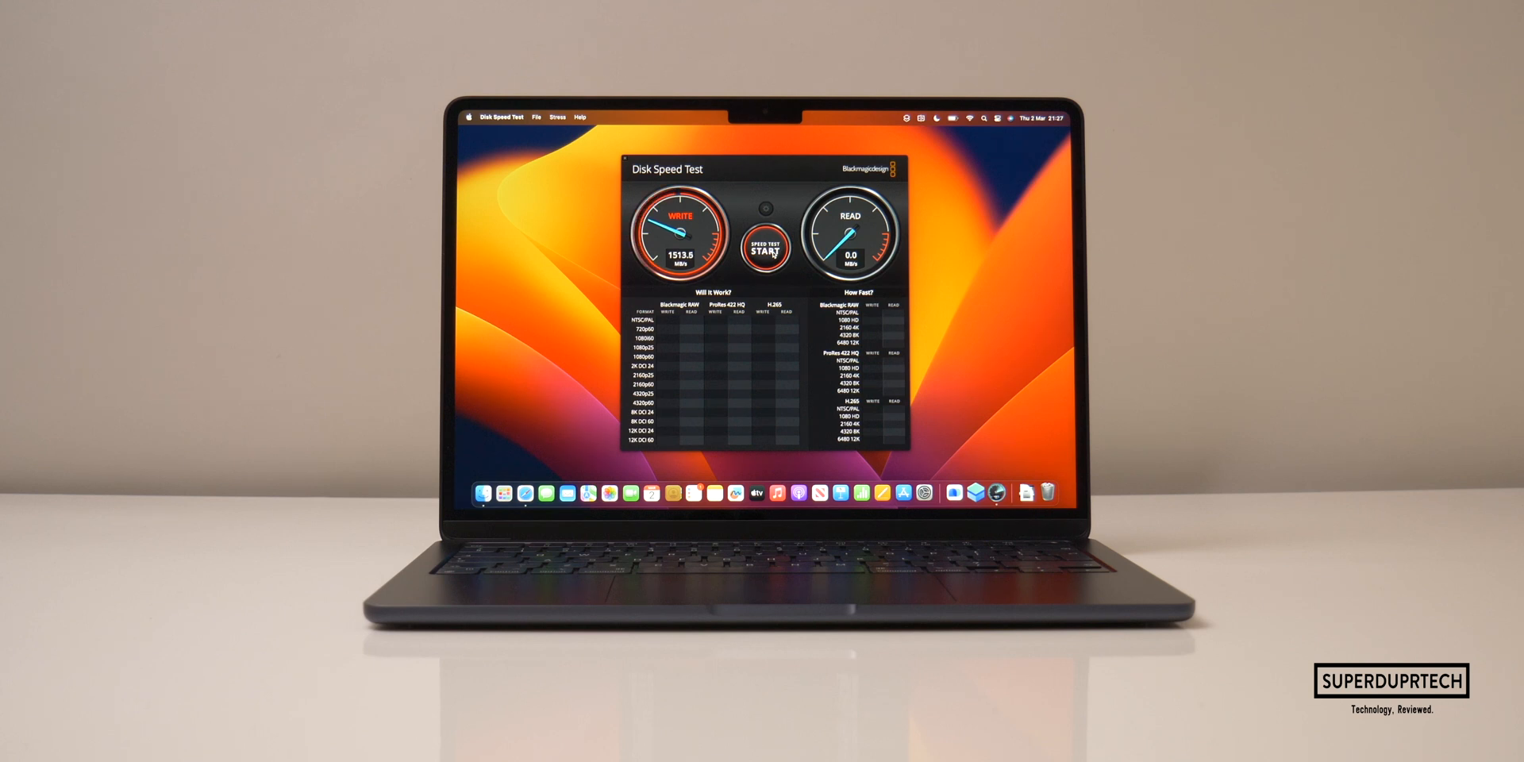
click(762, 250)
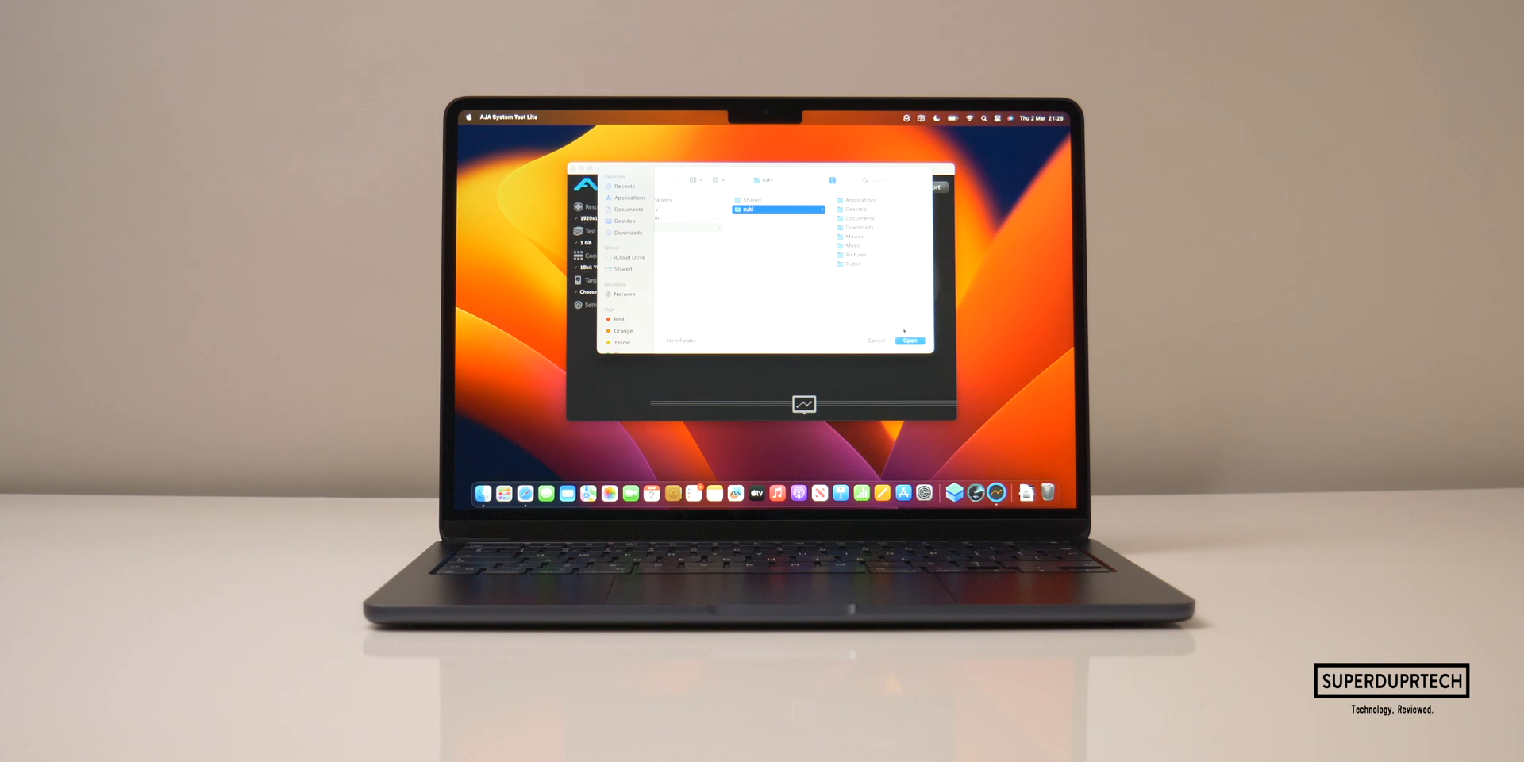
Step: Confirm the target disk and run the System Disk Test (2370 MB/s write, 1244 MB/s read)
click(908, 340)
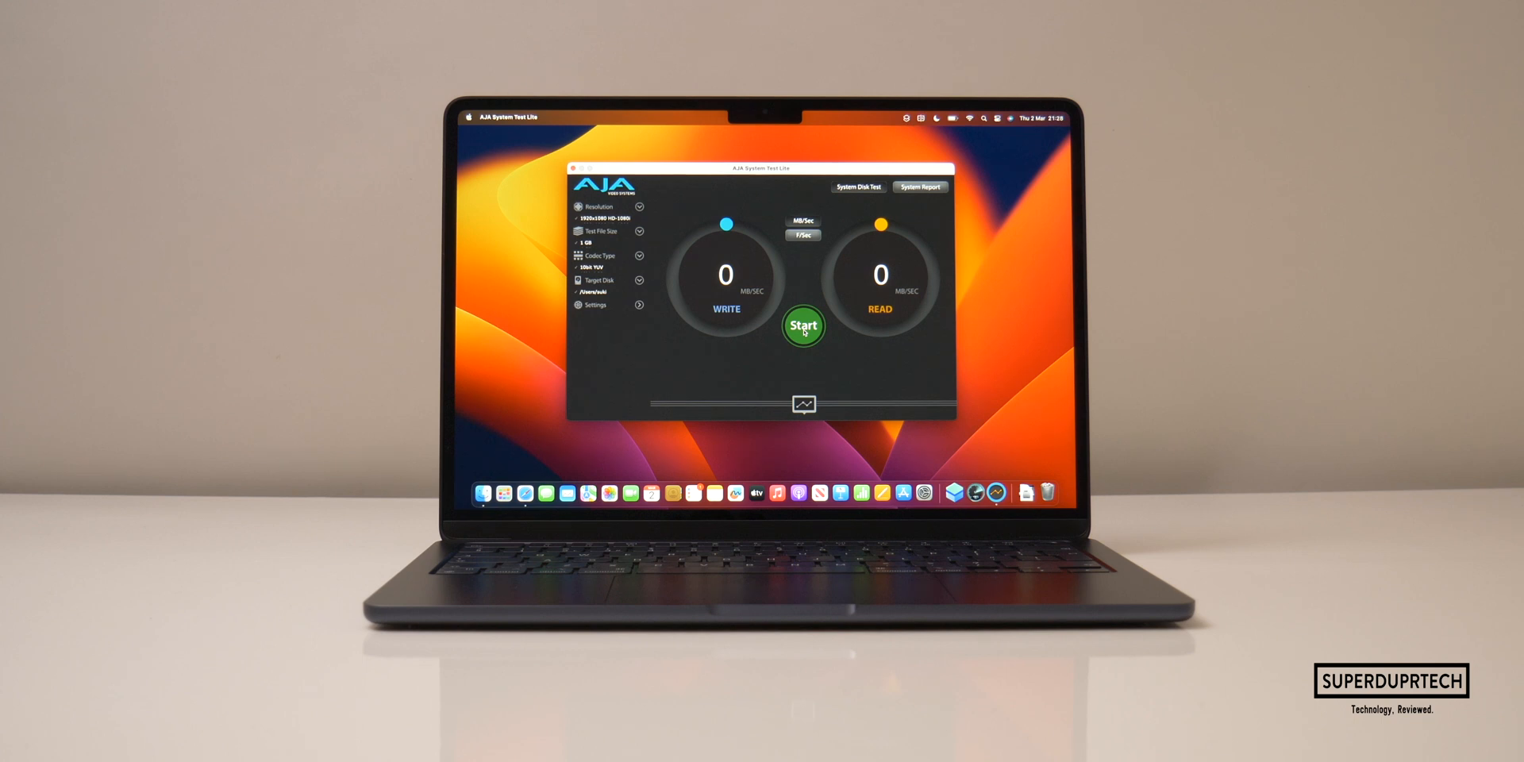
click(804, 327)
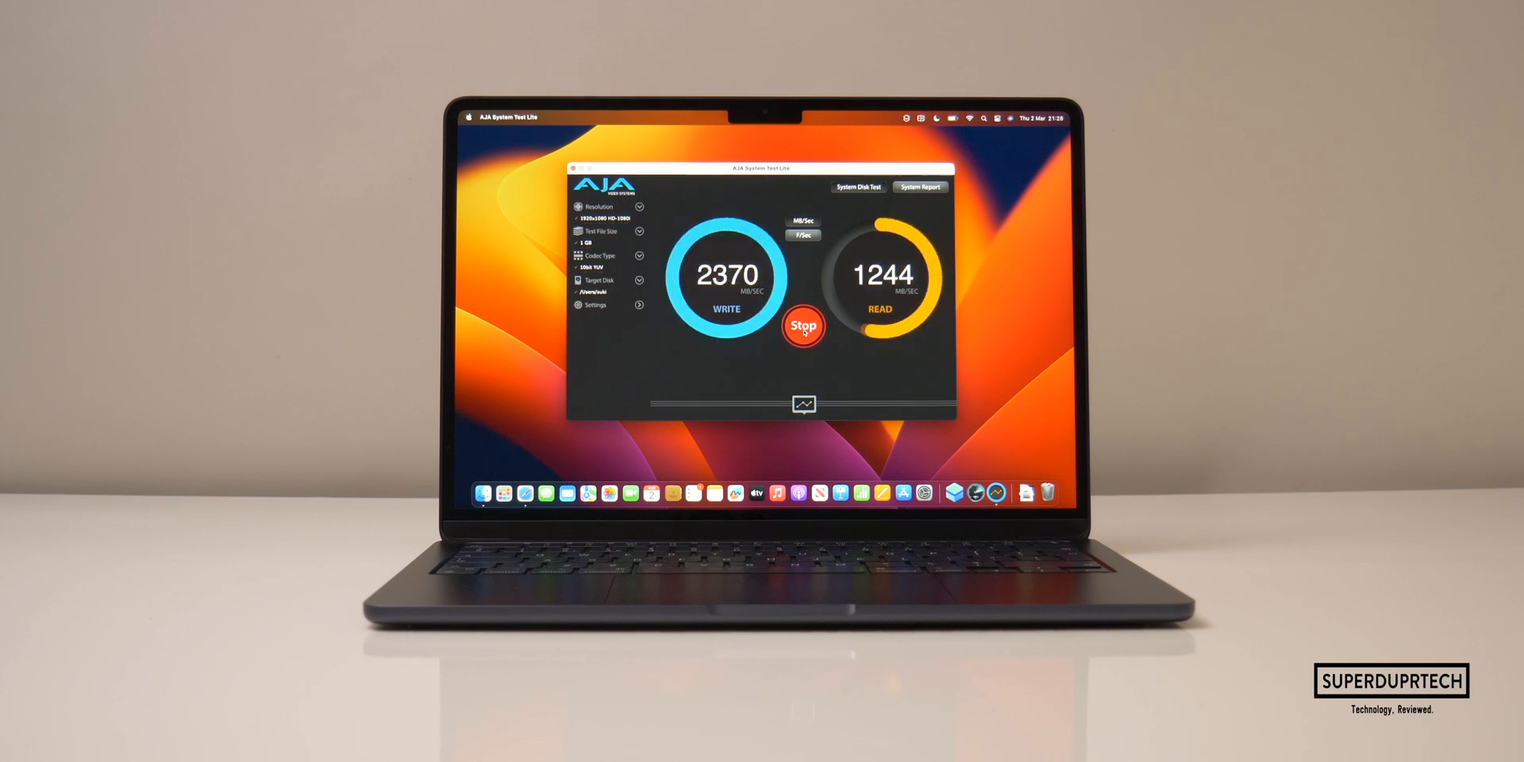
click(803, 326)
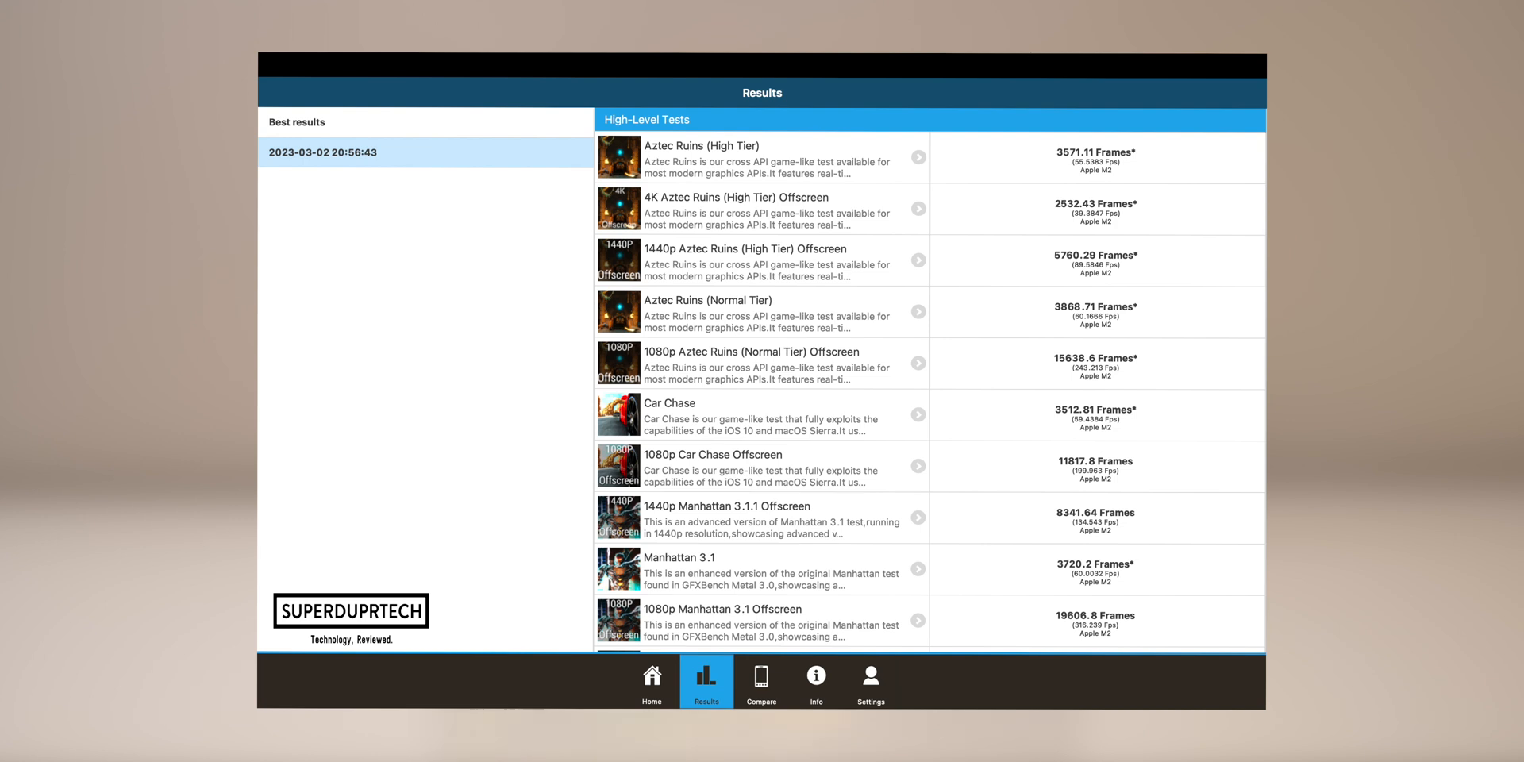
Step: Scroll through the High-Level Tests scores for Aztec Ruins, Car Chase and Manhattan
scroll(down, 3)
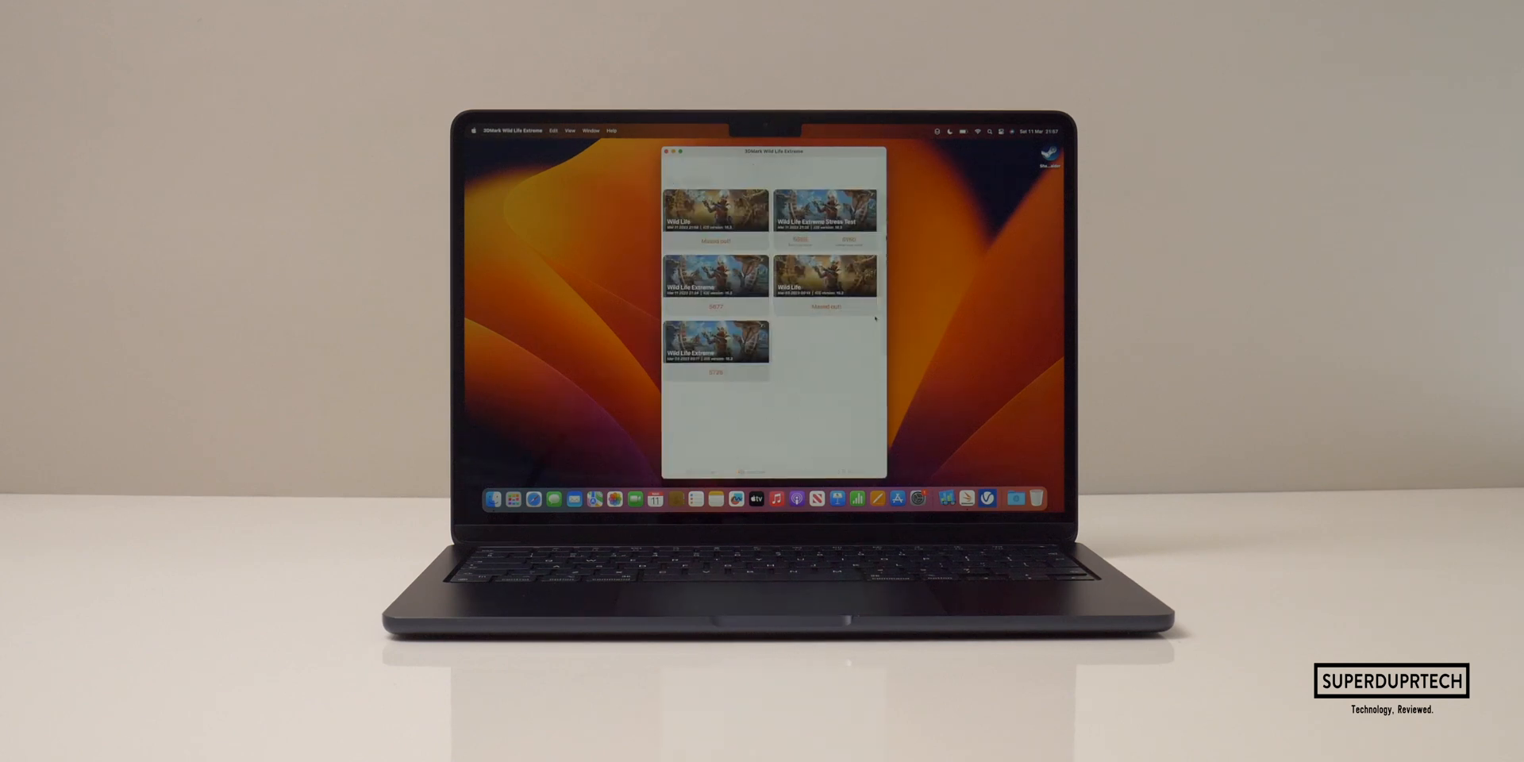
Step: Start the Wild Life Extreme test from the 3DMark test list
click(714, 210)
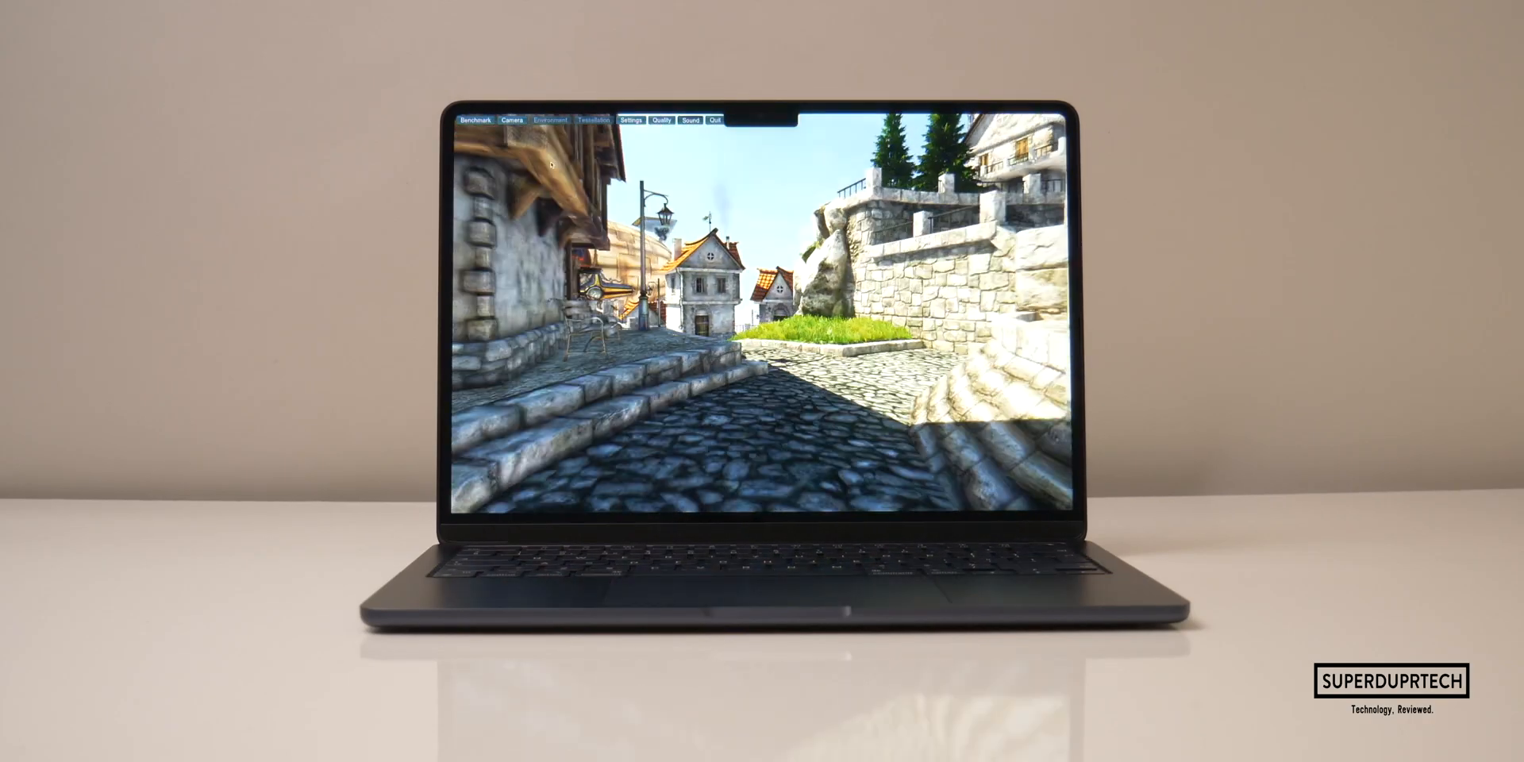
Step: Start the Heaven benchmark run through the cobblestone village scene
click(473, 119)
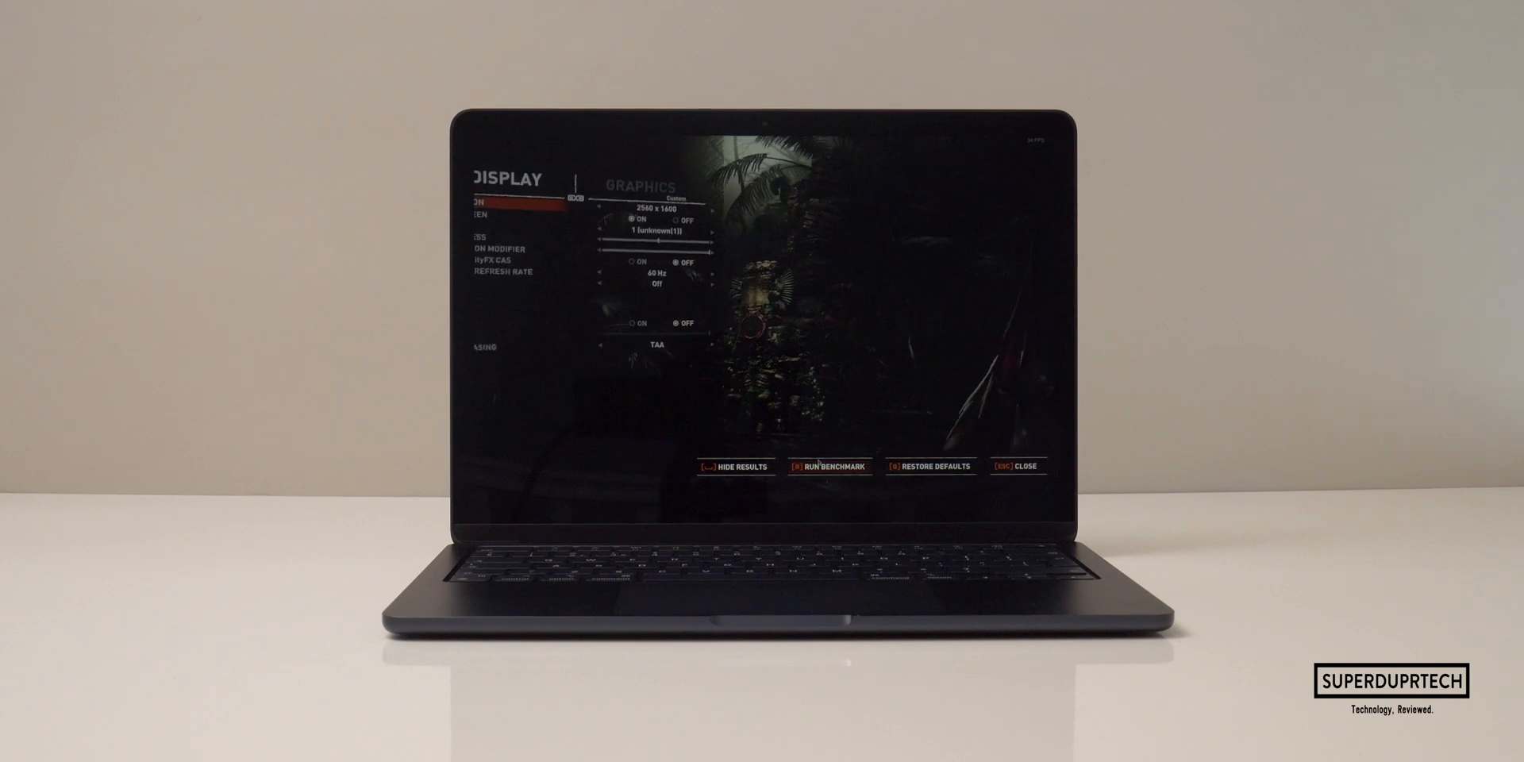
Step: Show the benchmark results: 3101 frames rendered at an average of 25 FPS
click(830, 467)
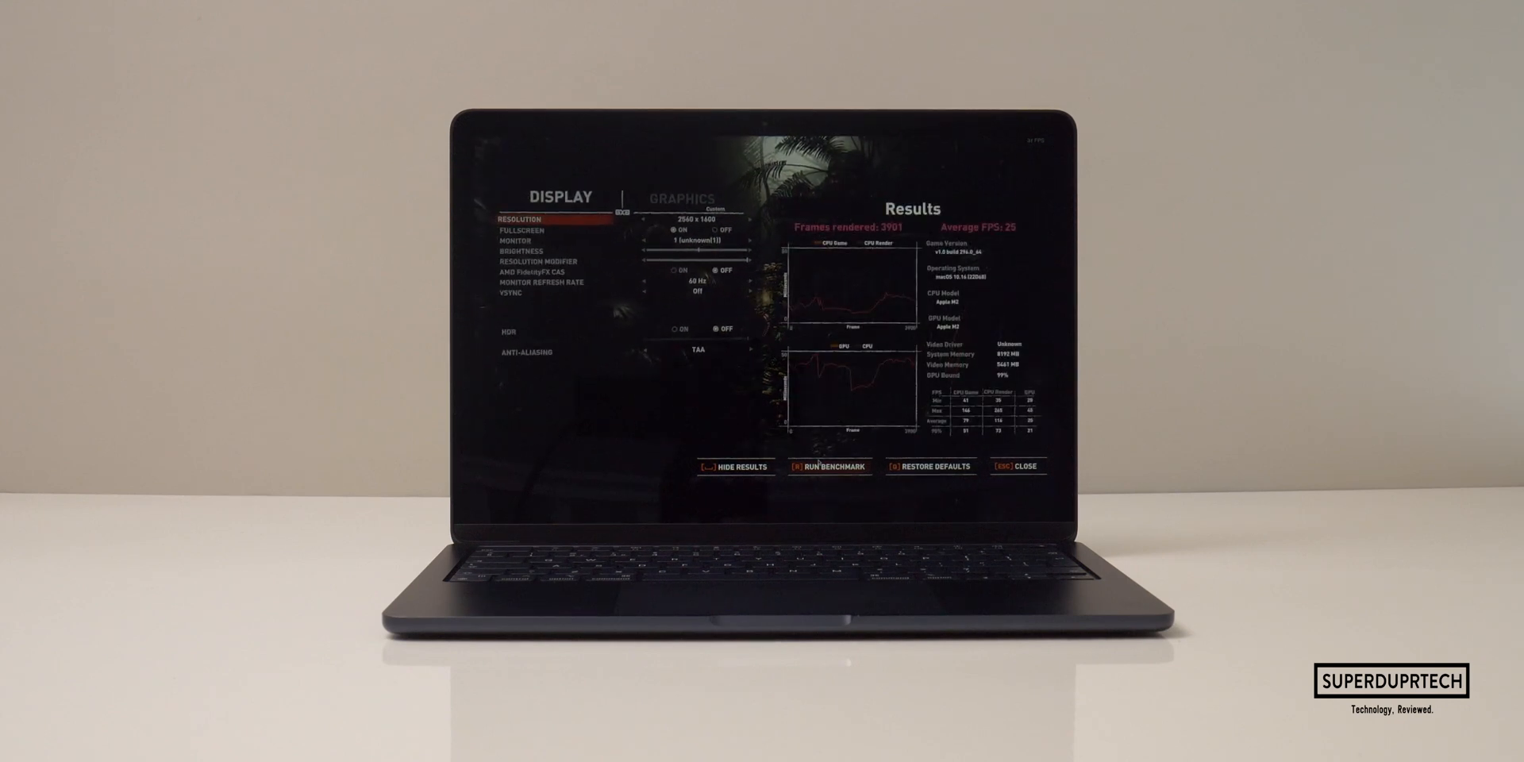
click(829, 466)
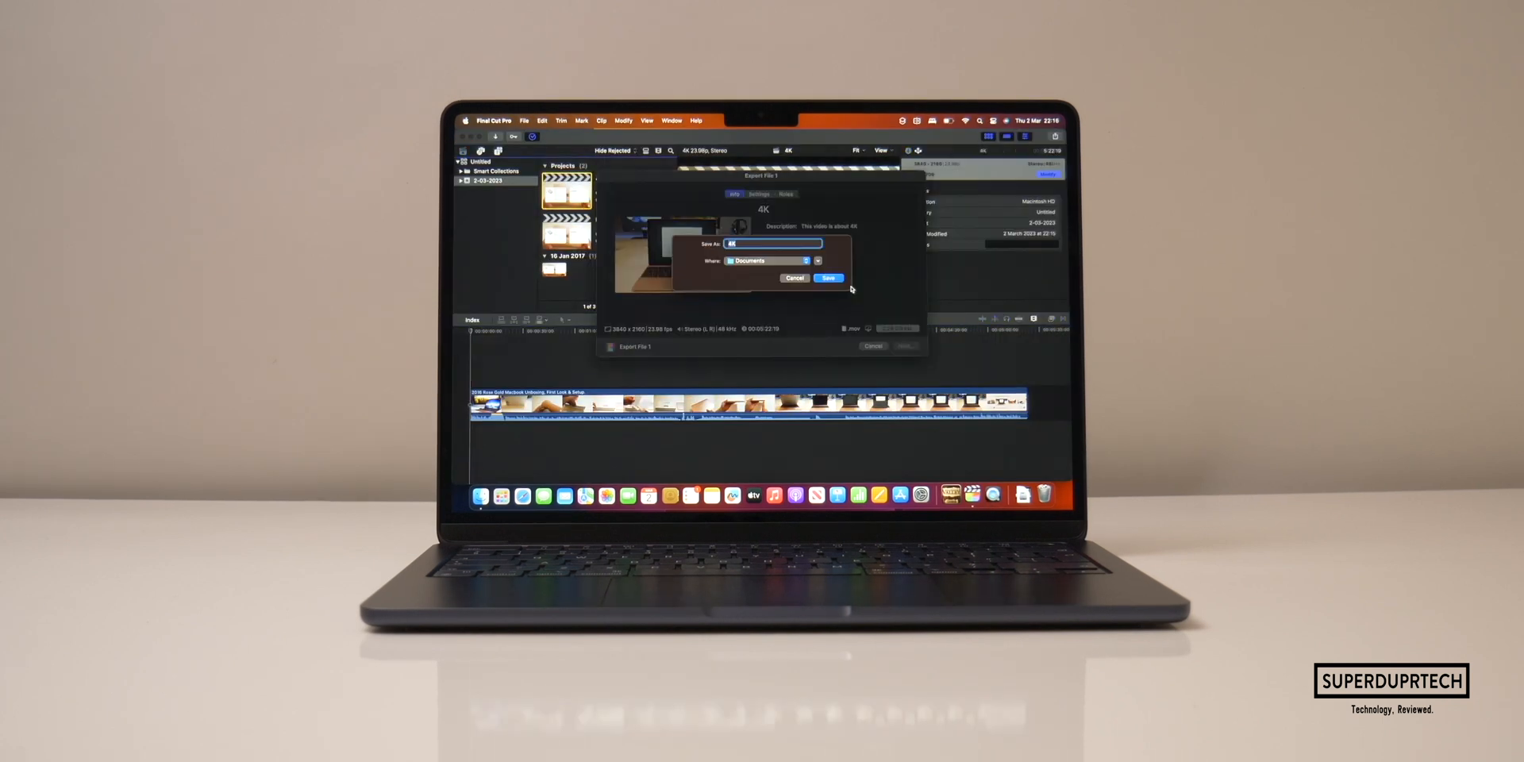
Step: Save the 4K export into the Documents folder
click(828, 277)
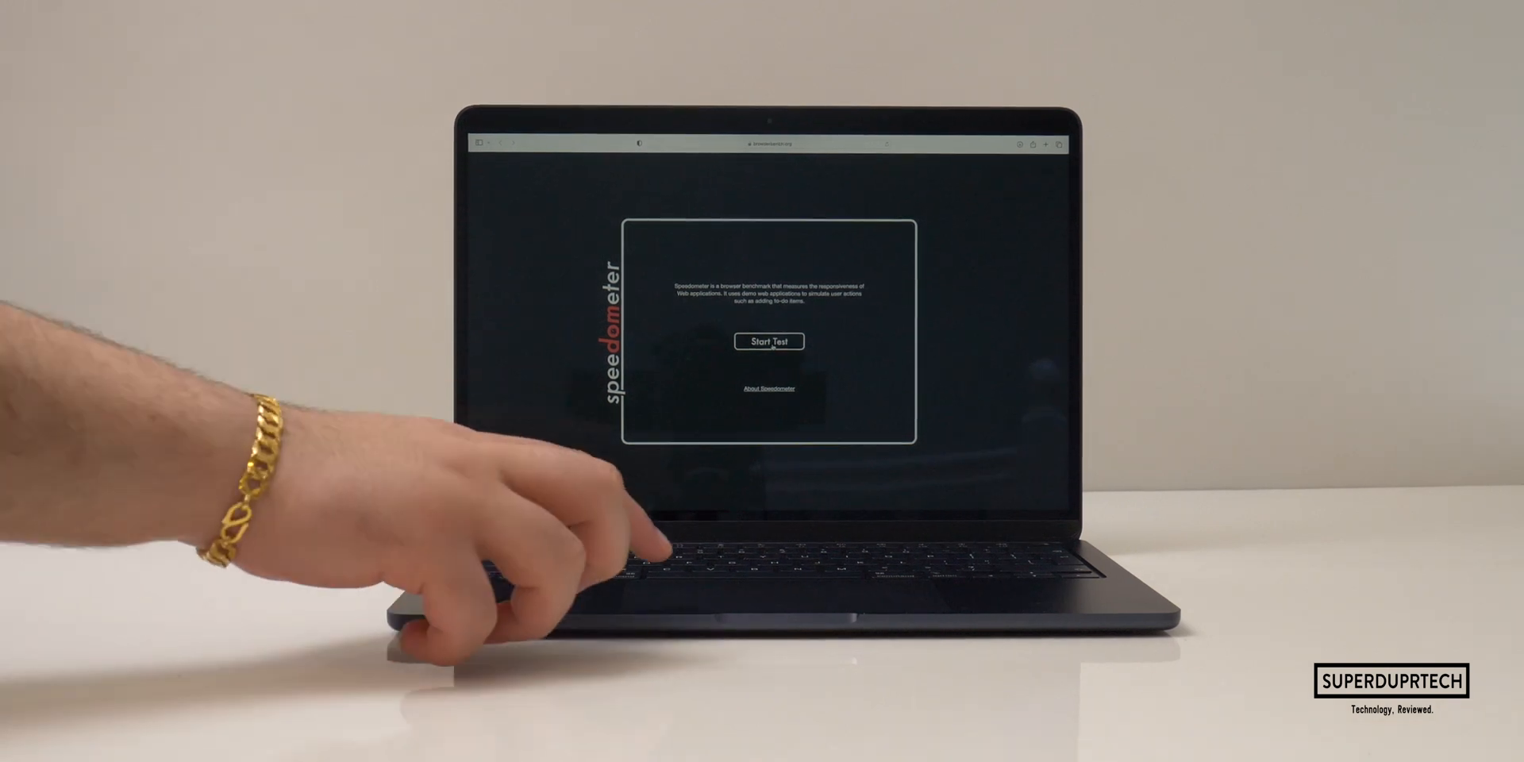
Step: Start the Speedometer test so it works through its to-do list items
click(768, 342)
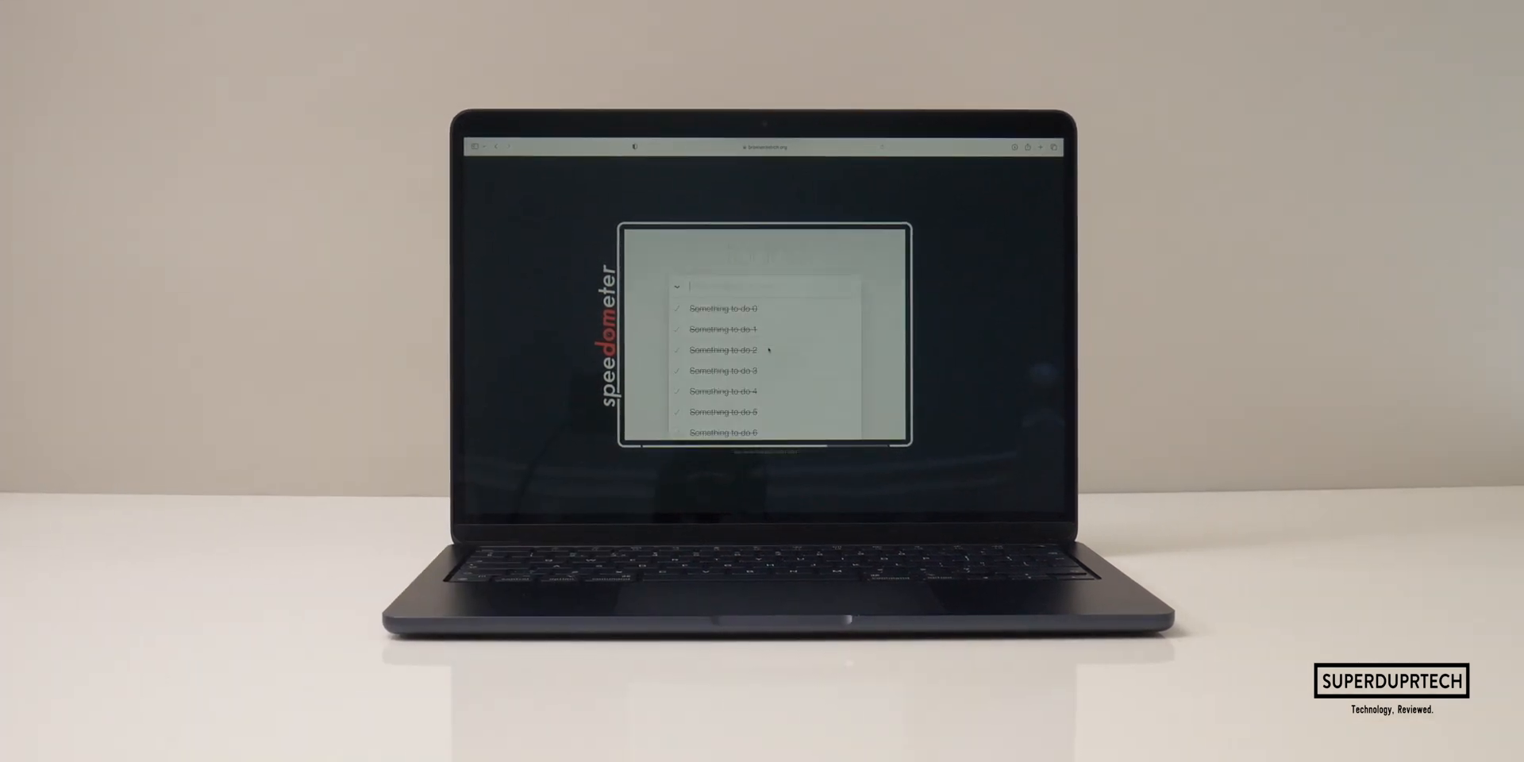